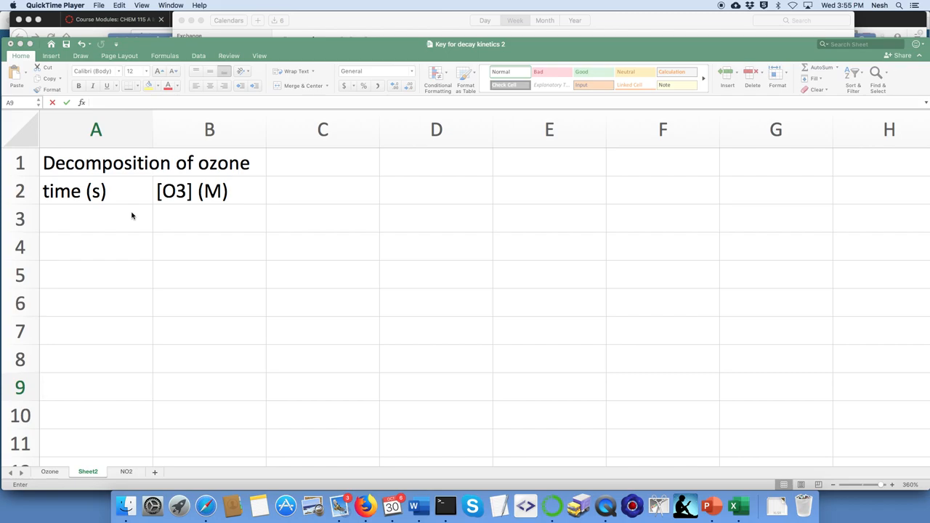
Step: Fill cells A3:A9 with times 0 to 600 seconds in steps of 100 using the fill handle
{"action": "left_click", "coordinate": [96, 218]}
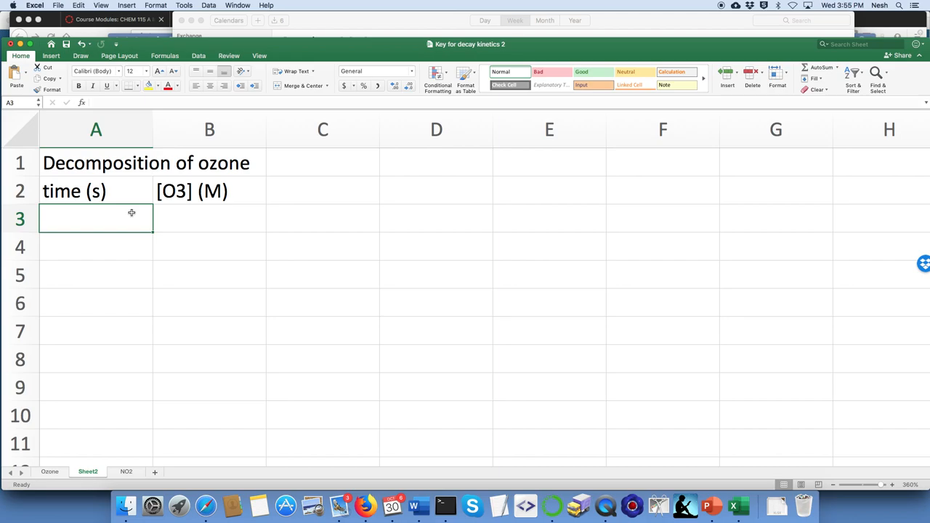
{"action": "type", "text": "0"}
{"action": "left_click", "coordinate": [96, 245]}
{"action": "type", "text": "100"}
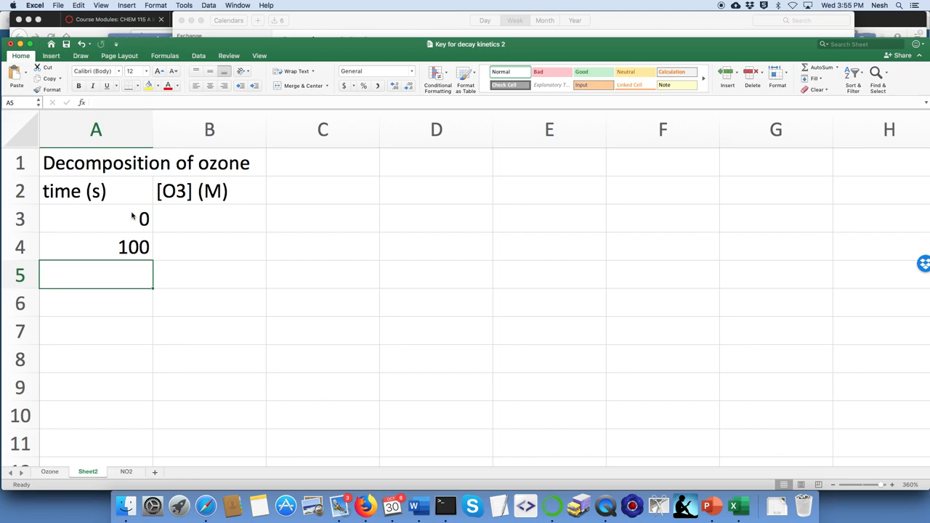
{"action": "type", "text": "200"}
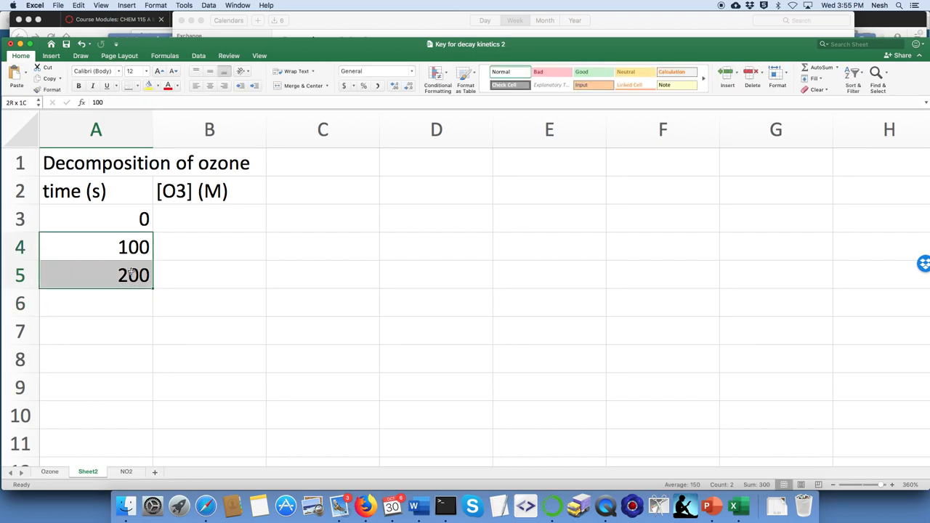
{"action": "left_click", "coordinate": [96, 247]}
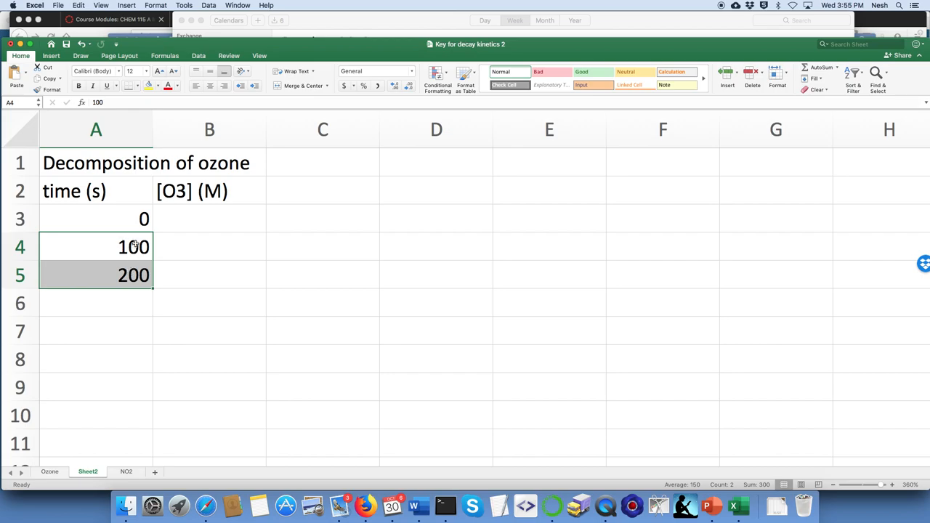
{"action": "mouse_move", "coordinate": [154, 290]}
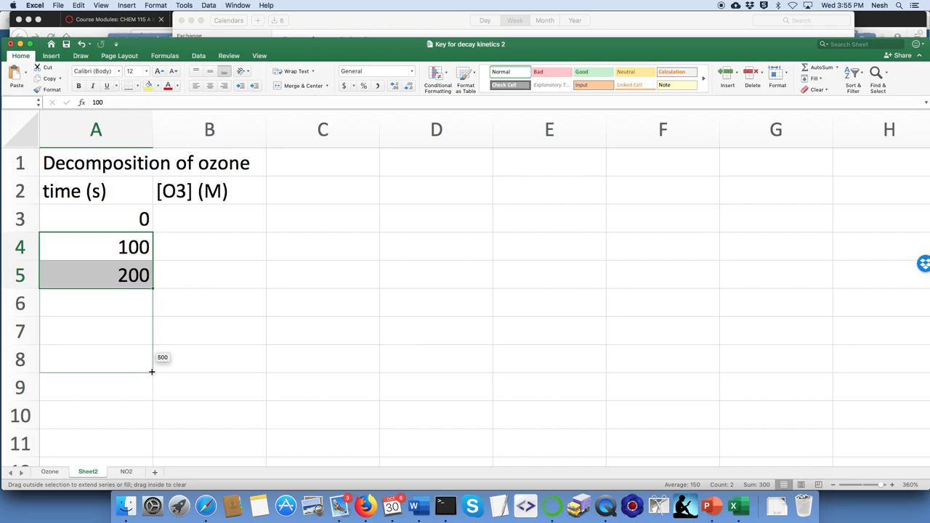
{"action": "left_click_drag", "start_coordinate": [151, 288], "coordinate": [151, 395]}
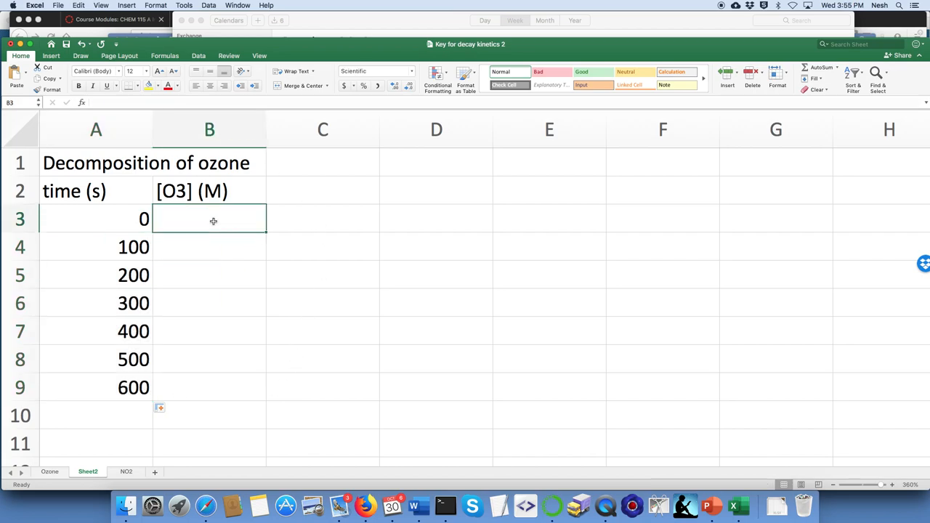
Step: Enter the ozone concentrations 1e-4, 8.96e-5 and onward in scientific notation in B3:B9
{"action": "type", "text": "1"}
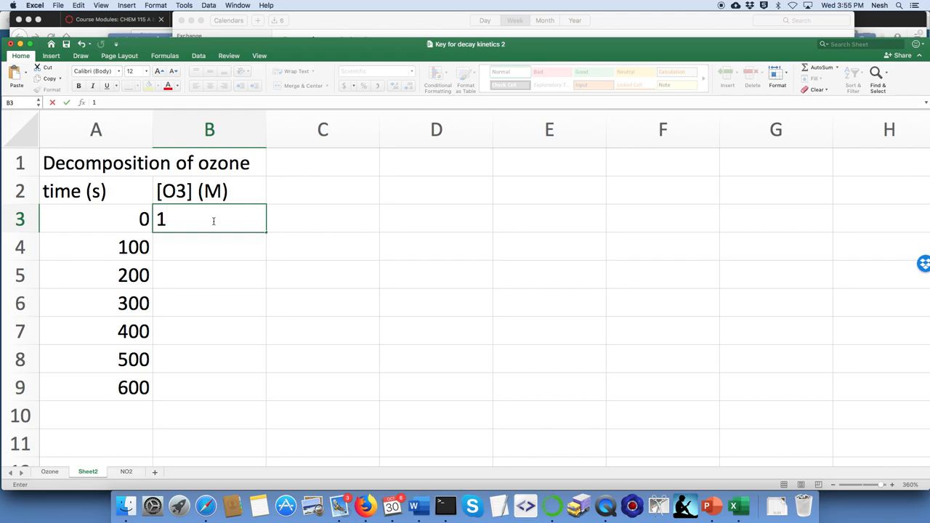
{"action": "type", "text": "e"}
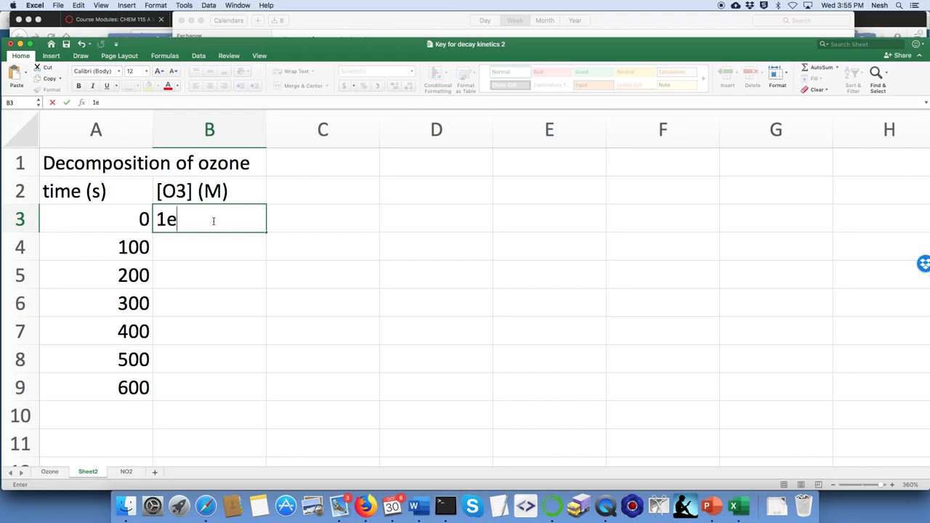
{"action": "type", "text": "-4"}
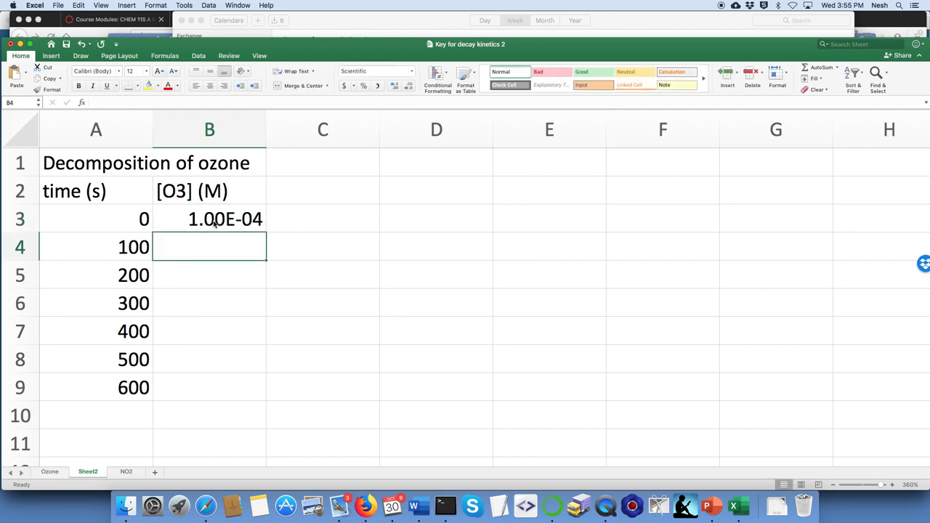
{"action": "type", "text": "8.96"}
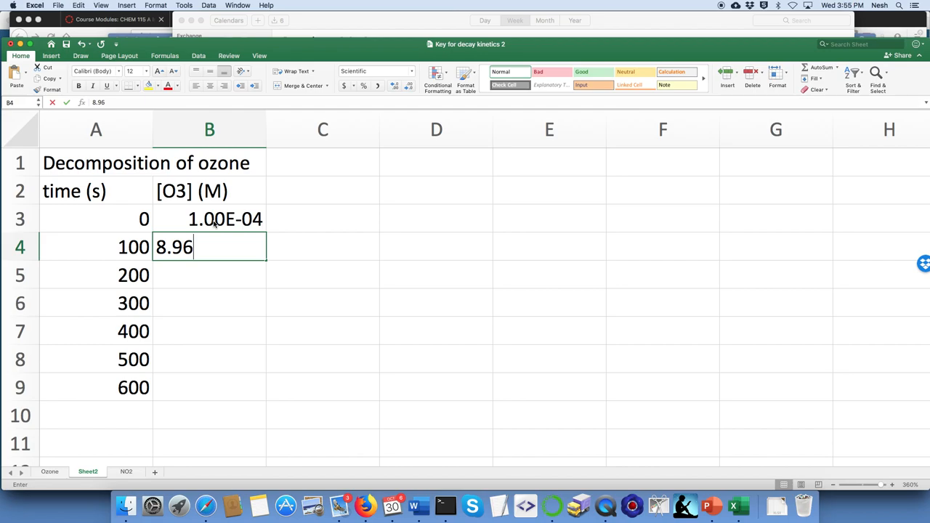
{"action": "type", "text": "e-"}
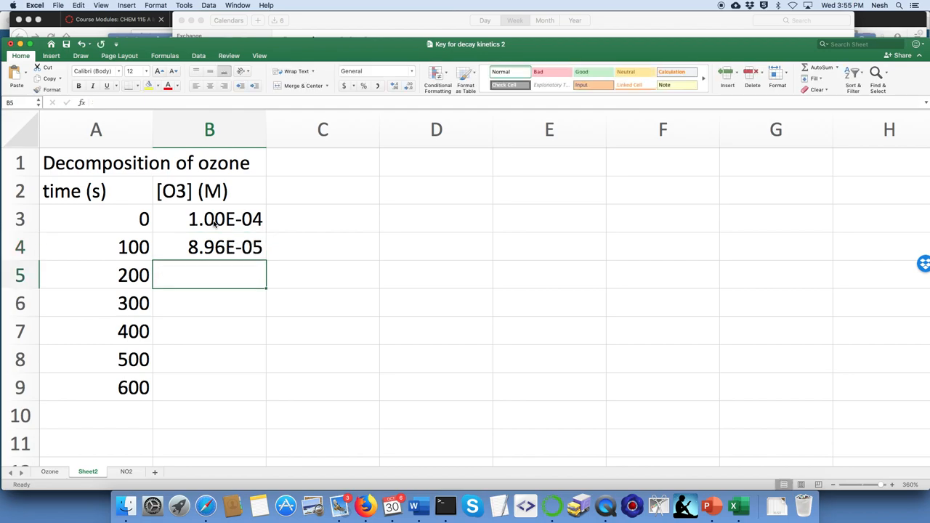
{"action": "left_click", "coordinate": [49, 471]}
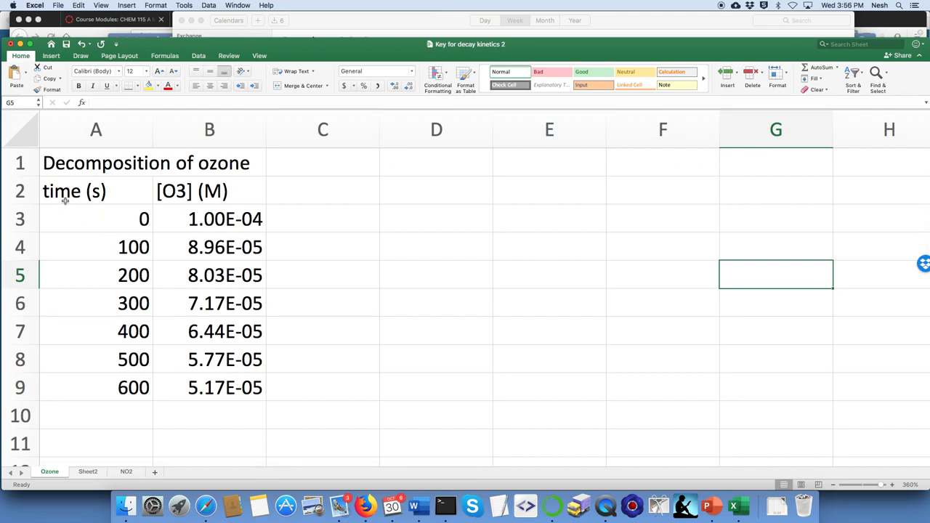
Step: Insert an XY scatter chart from the A2:B9 time and concentration table
{"action": "left_click_drag", "start_coordinate": [73, 190], "coordinate": [224, 386]}
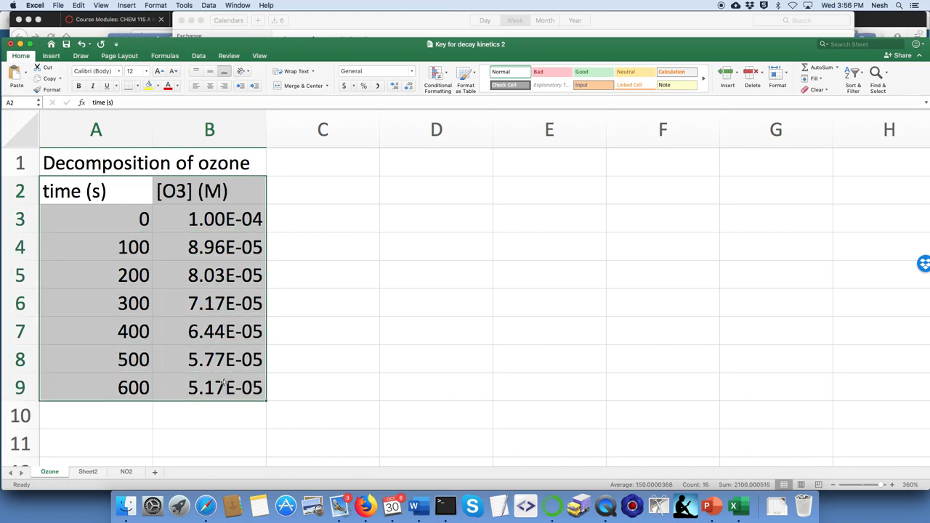
{"action": "left_click", "coordinate": [110, 4]}
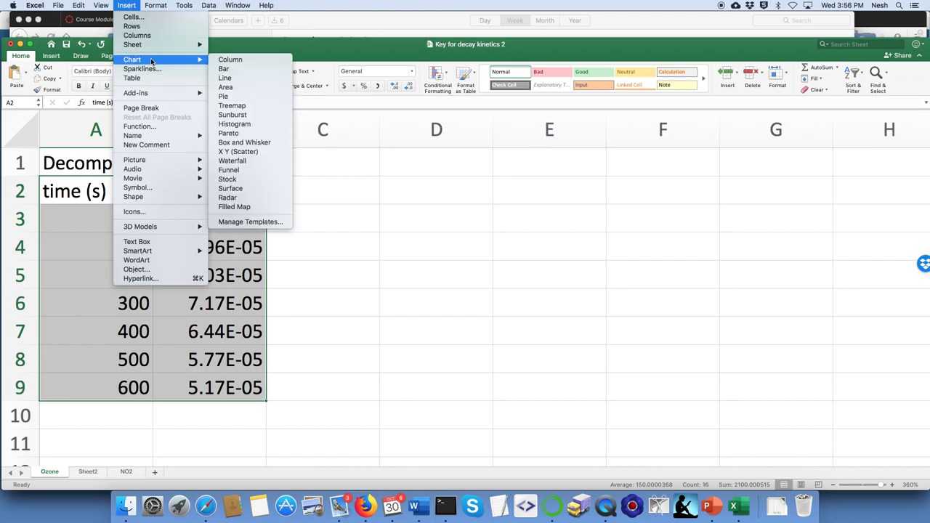
{"action": "mouse_move", "coordinate": [238, 151]}
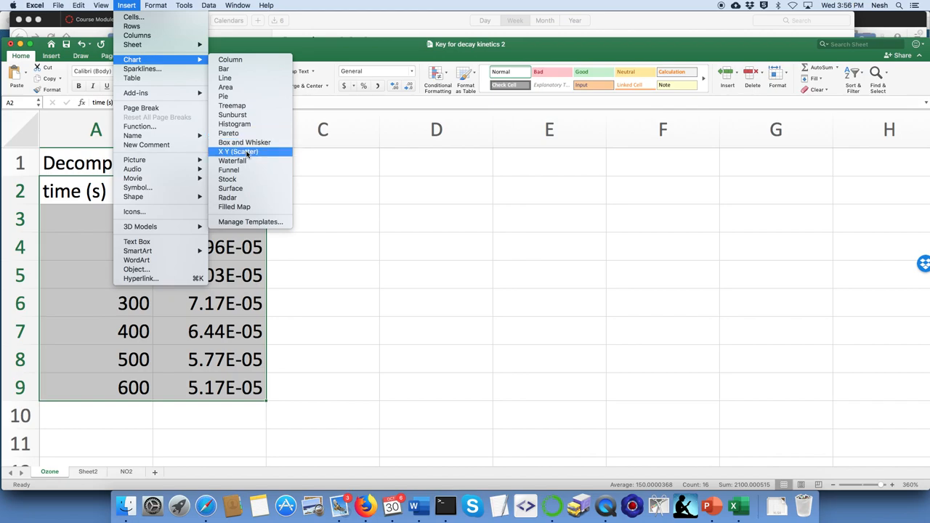
{"action": "left_click", "coordinate": [238, 151]}
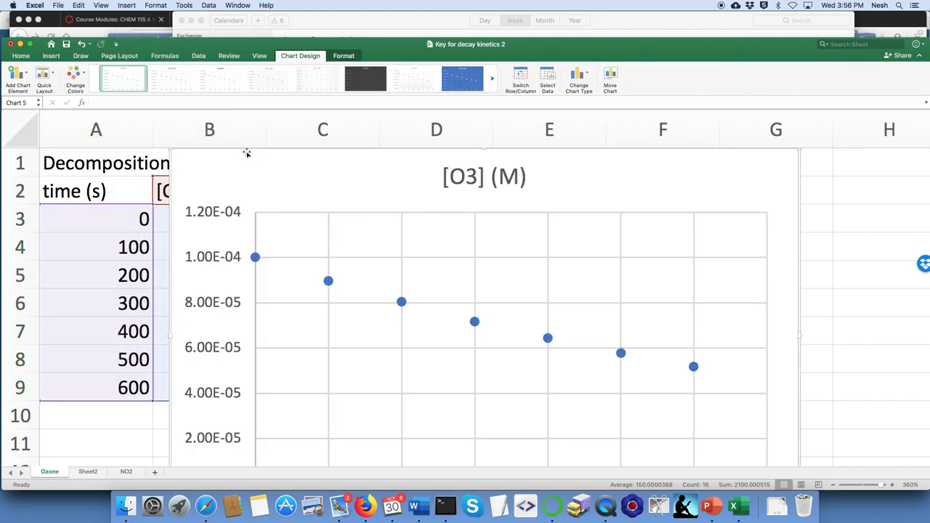
{"action": "mouse_move", "coordinate": [358, 211]}
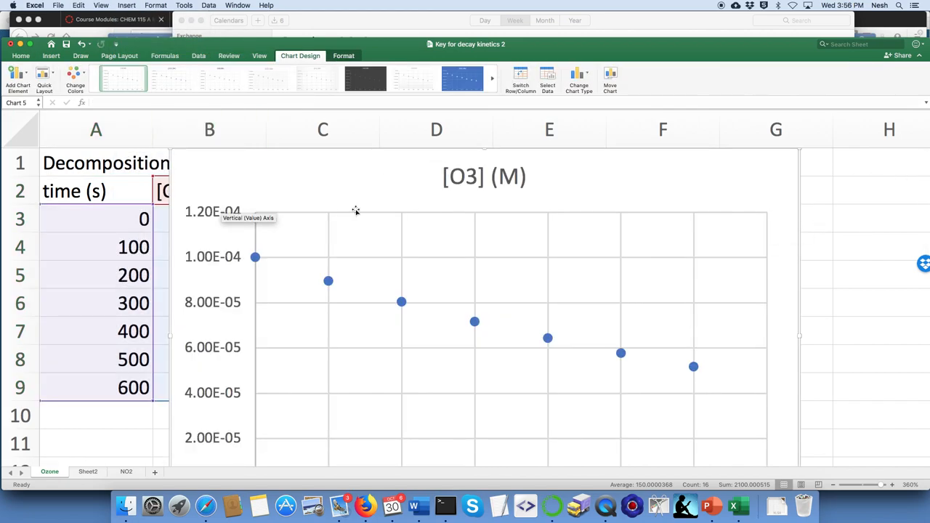
Step: Scroll the sheet to position the scatter chart beside the data table
{"action": "scroll", "scroll_direction": "down", "scroll_amount": 3}
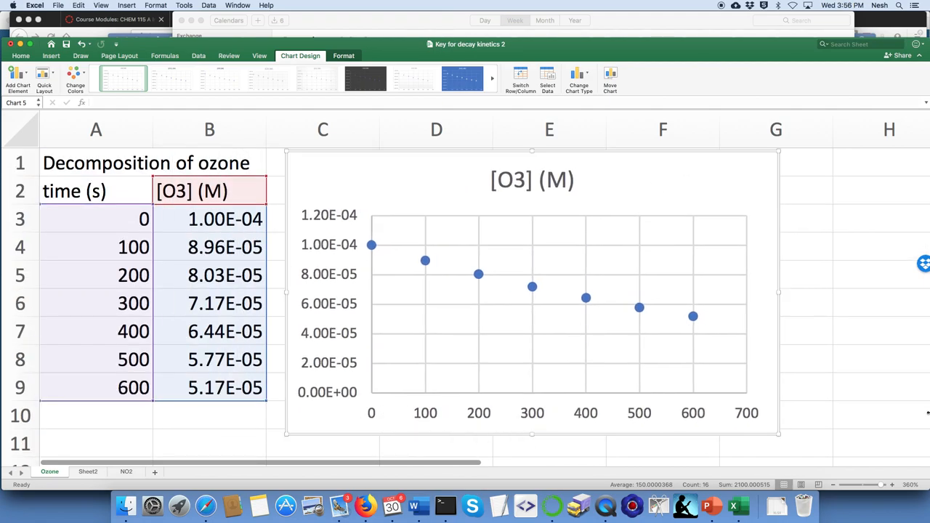
{"action": "mouse_move", "coordinate": [535, 429]}
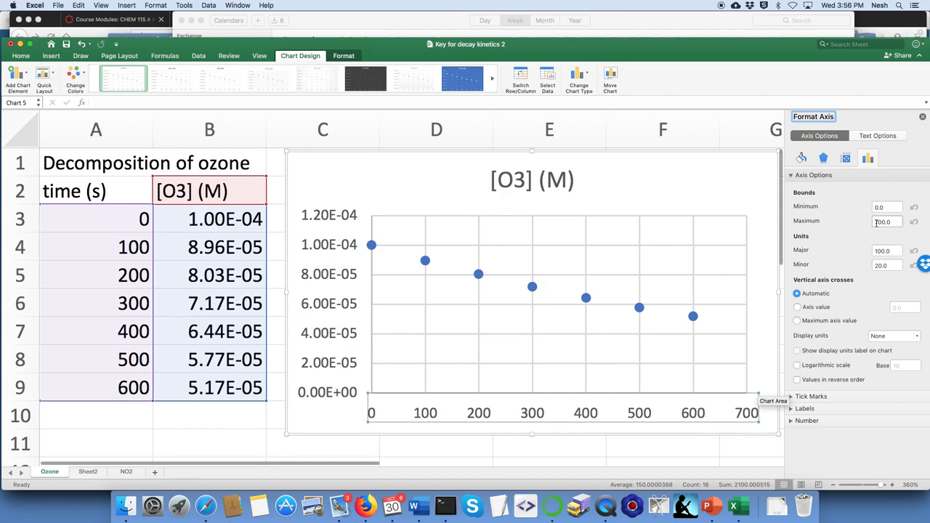
Step: Set the horizontal axis maximum bound to 600
{"action": "left_click", "coordinate": [899, 221]}
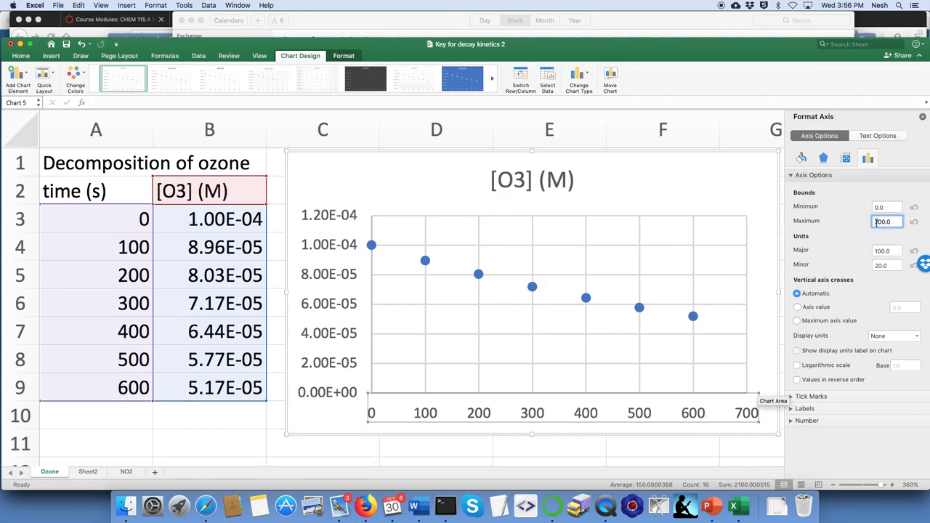
{"action": "type", "text": "600.0"}
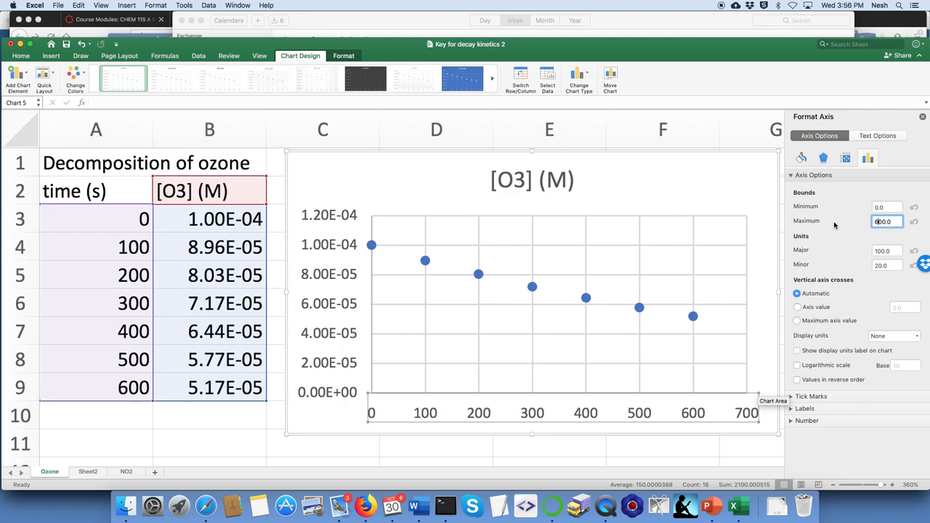
{"action": "mouse_move", "coordinate": [913, 169]}
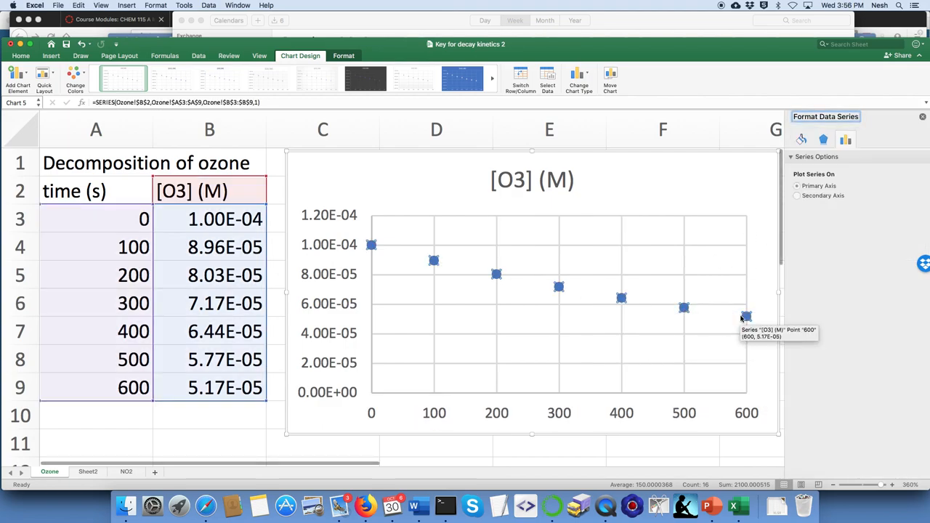
Step: In Format Data Series, give the markers a built-in square shape
{"action": "left_click", "coordinate": [823, 140]}
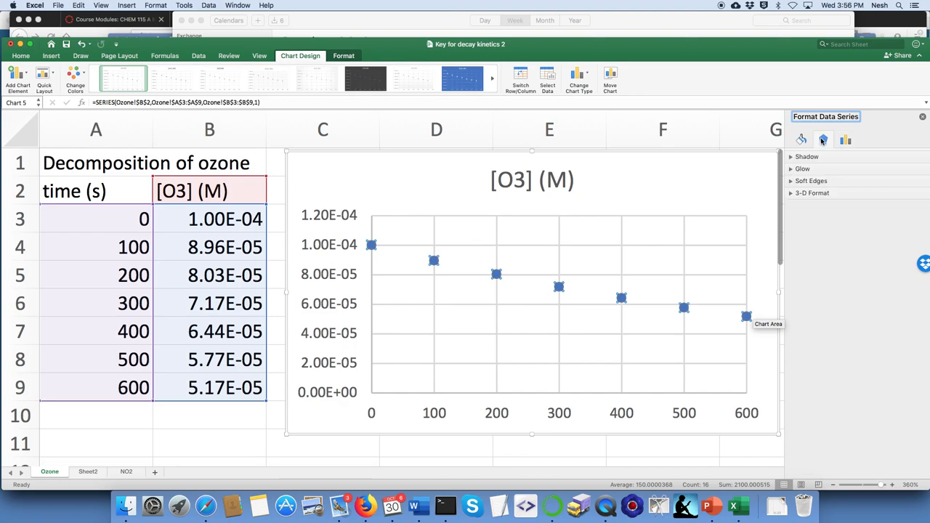
{"action": "left_click", "coordinate": [801, 140]}
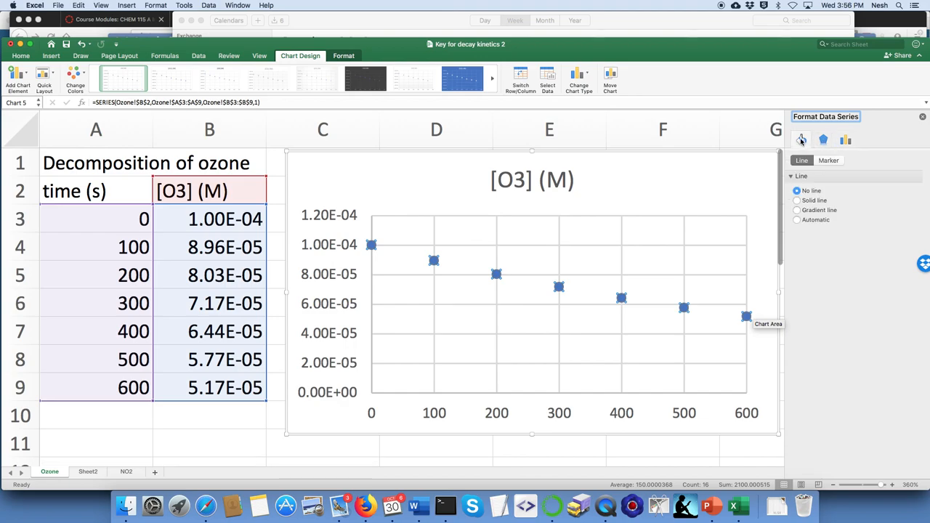
{"action": "left_click", "coordinate": [829, 160]}
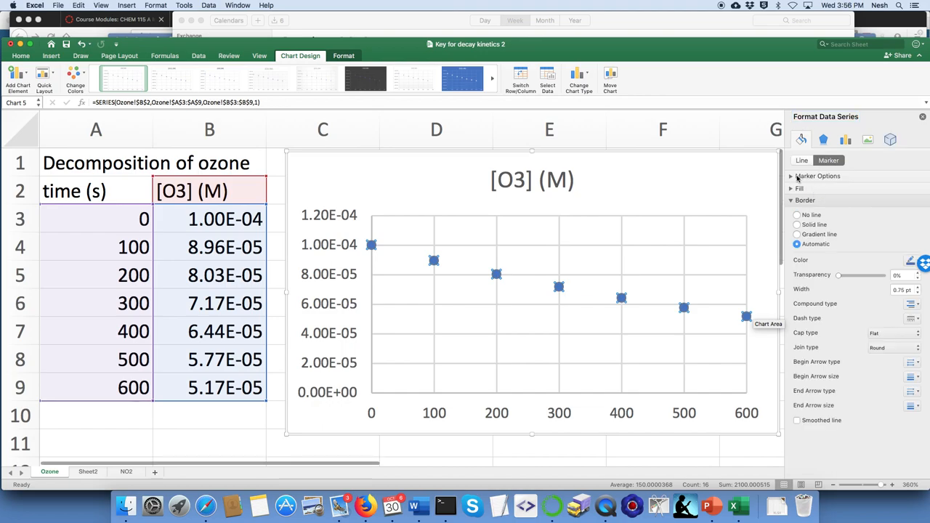
{"action": "left_click", "coordinate": [793, 176]}
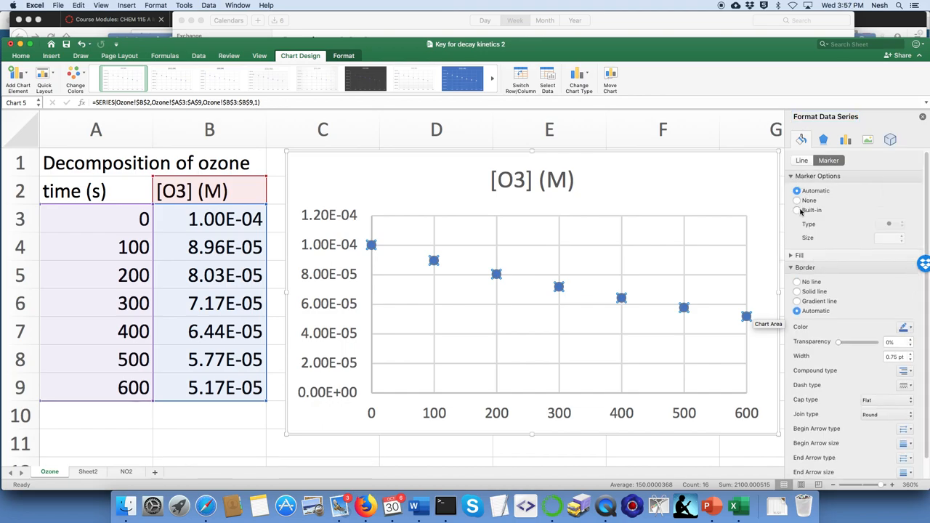
{"action": "left_click", "coordinate": [898, 224]}
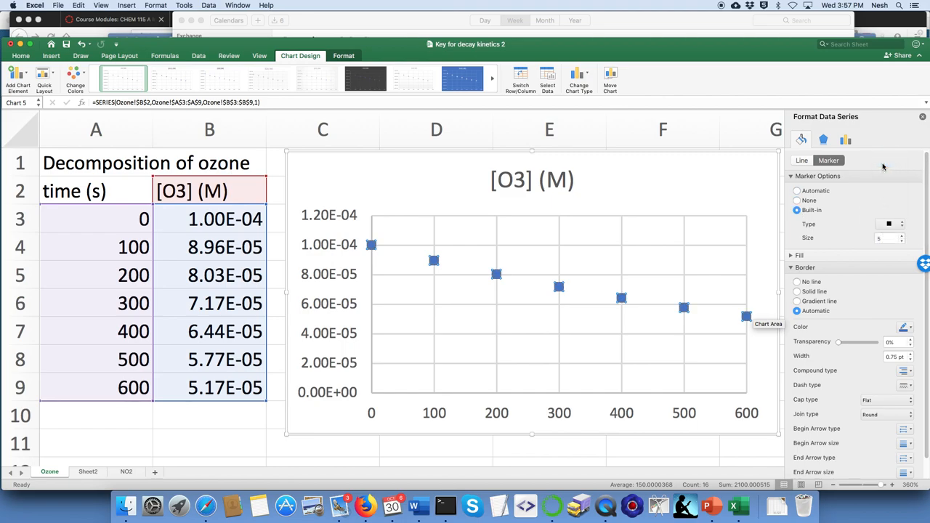
Step: Apply a solid orange fill and border to the markers and close the formatting pane
{"action": "left_click", "coordinate": [902, 327]}
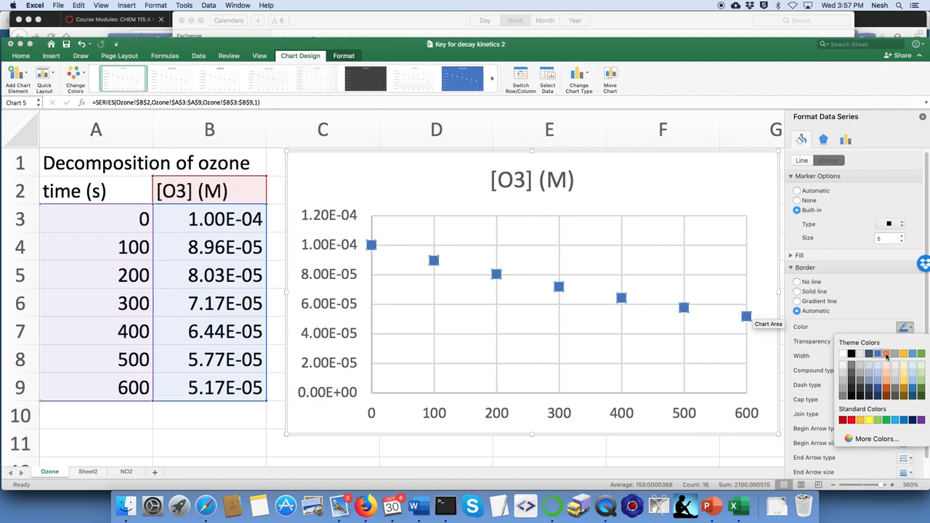
{"action": "left_click", "coordinate": [796, 290]}
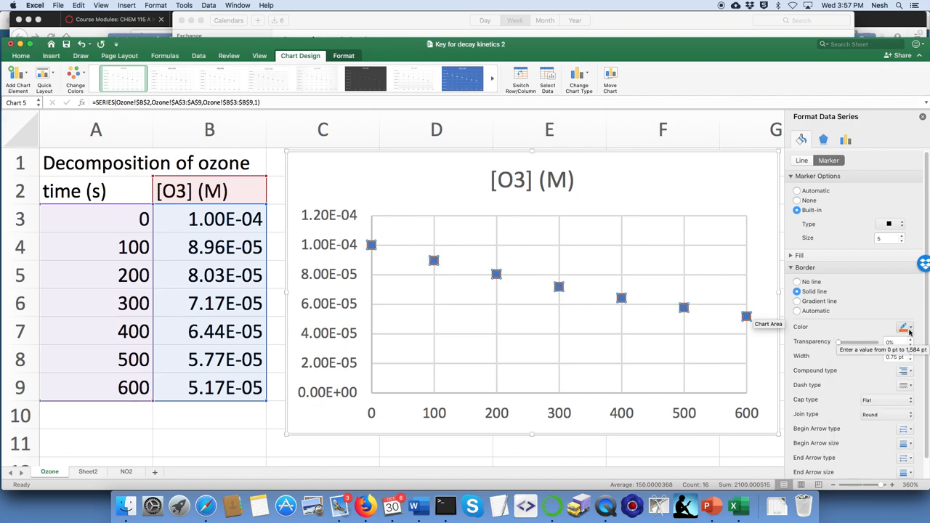
{"action": "left_click", "coordinate": [904, 327]}
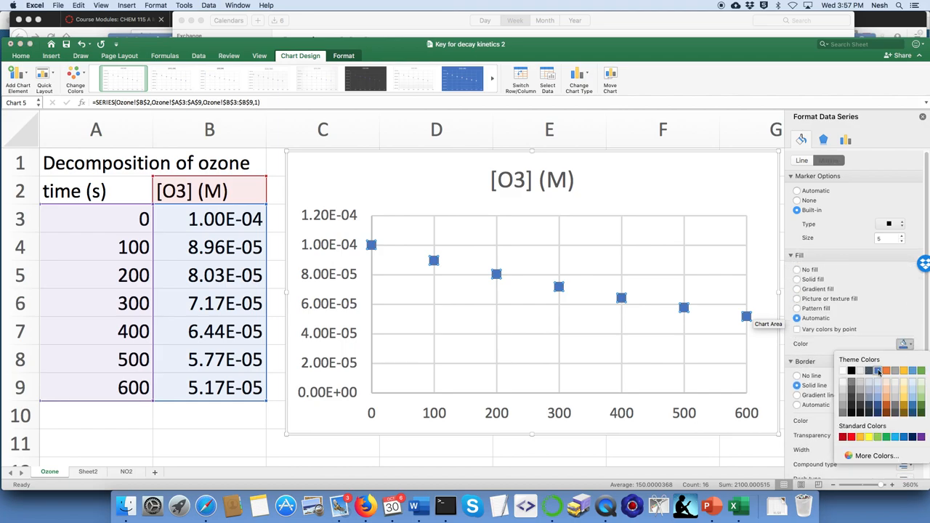
{"action": "left_click", "coordinate": [880, 370]}
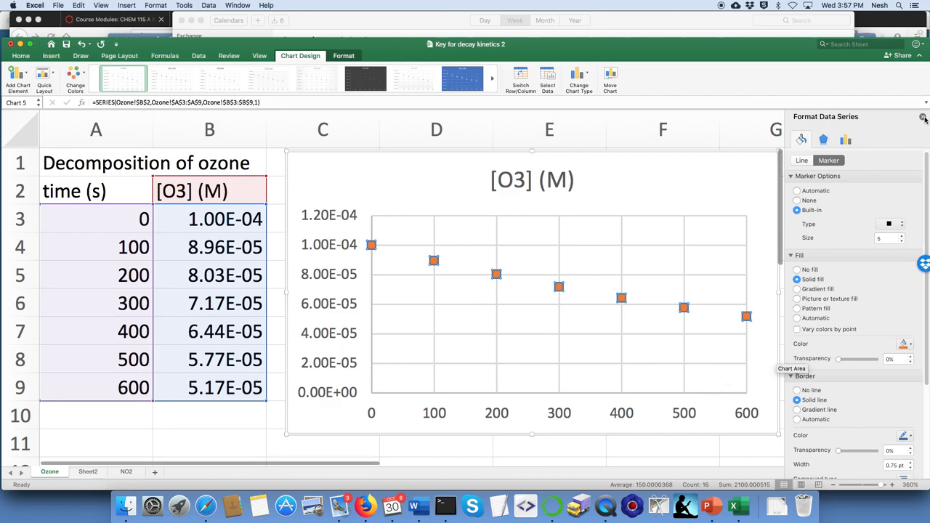
{"action": "left_click", "coordinate": [925, 117]}
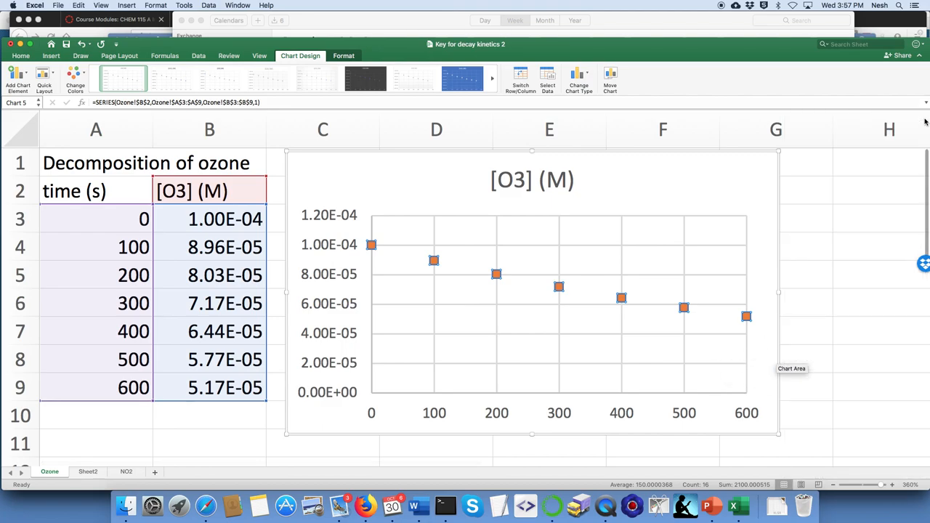